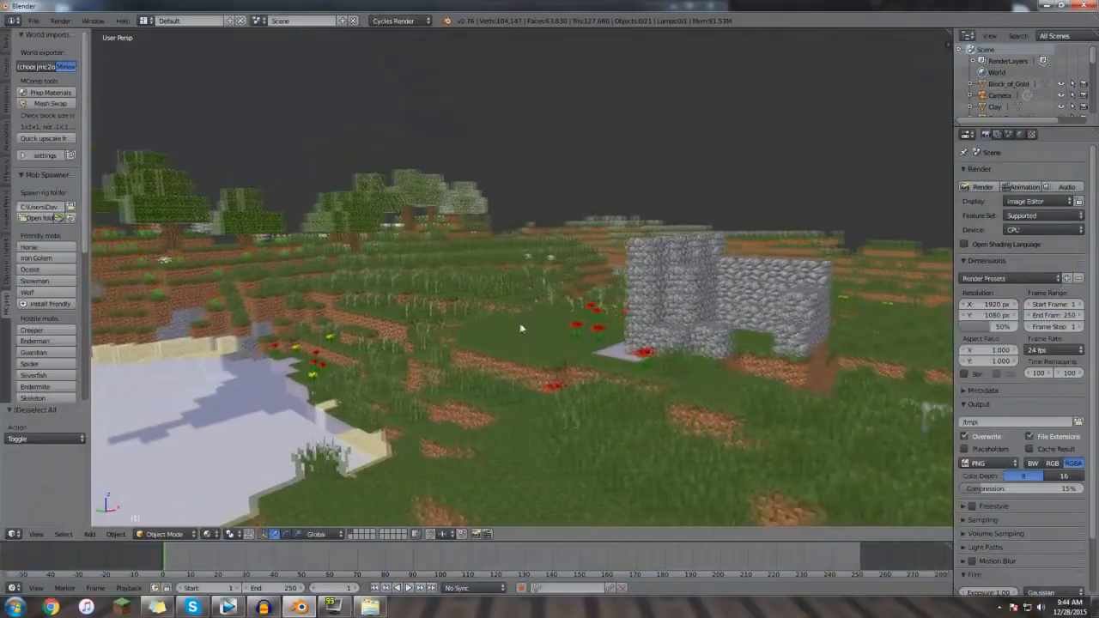
Select all grass and flower planes and join them into the single Dandelion object.
left_click_drag(520, 329, 589, 332)
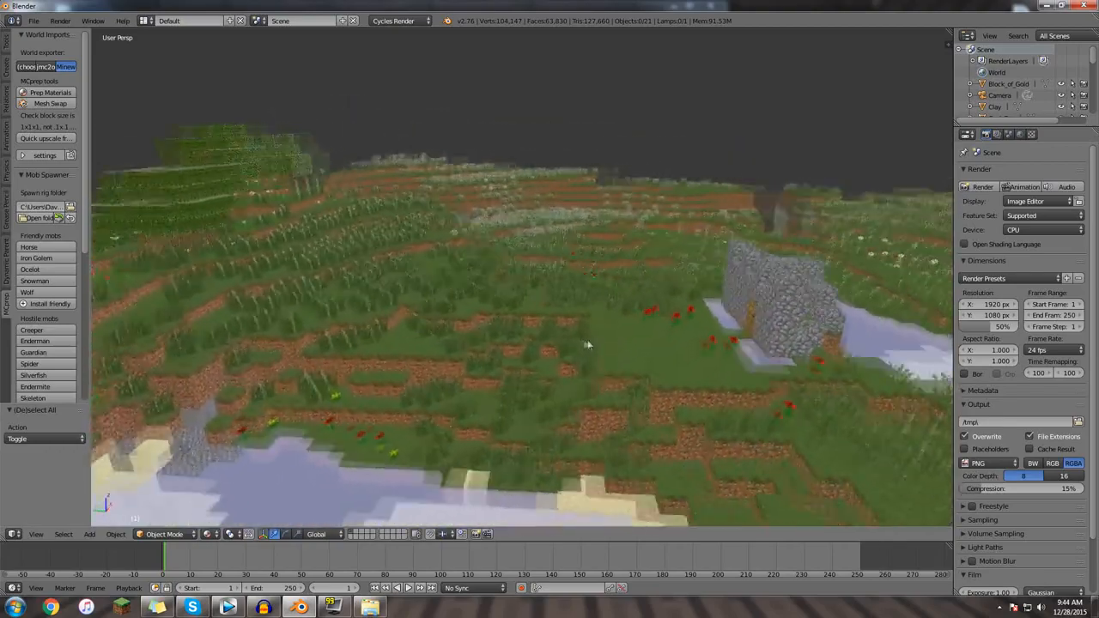
left_click_drag(588, 344, 520, 305)
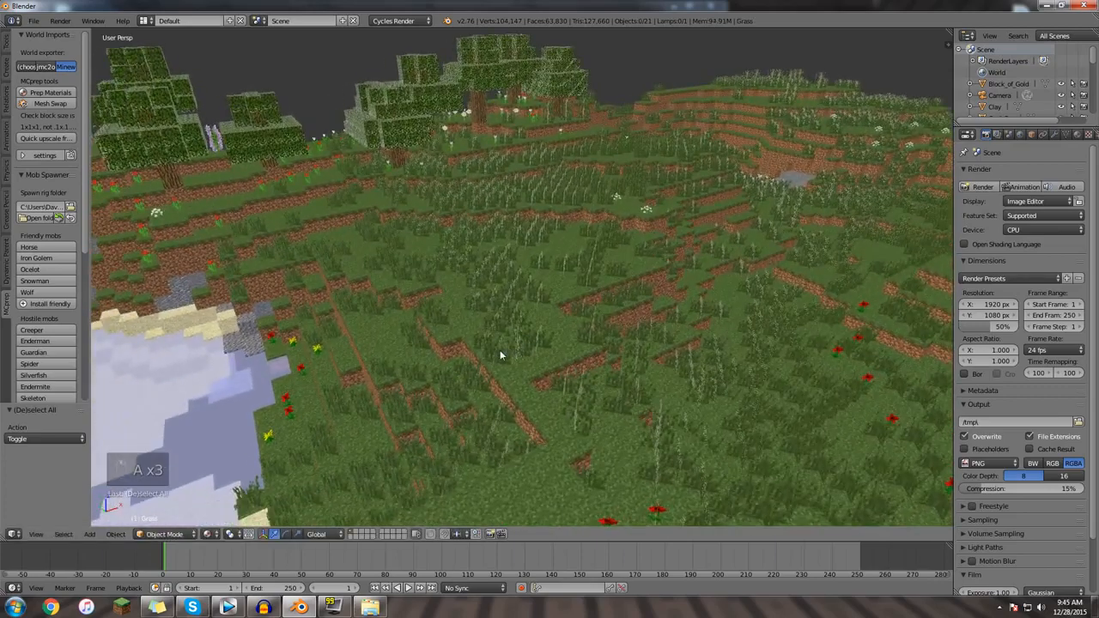
key("a")
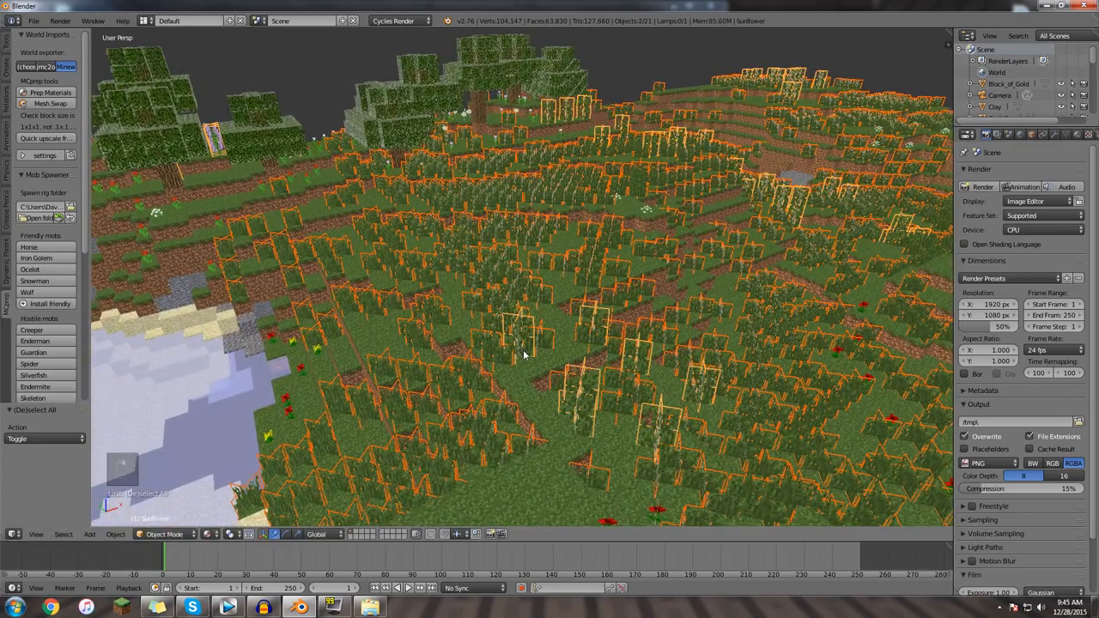
key("ctrl+j")
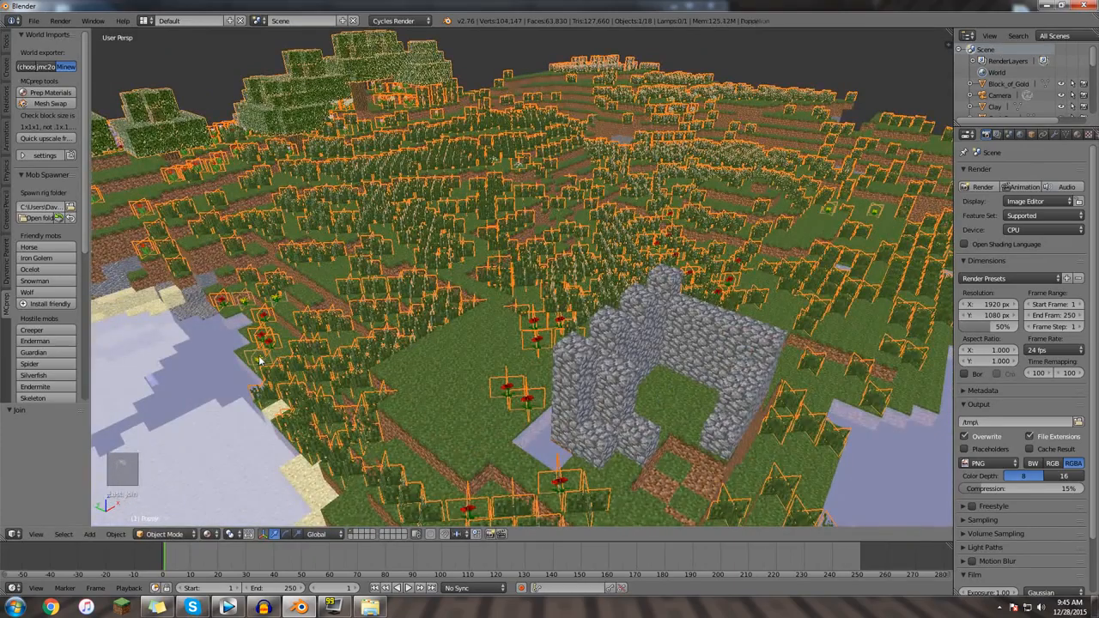
key("ctrl+j")
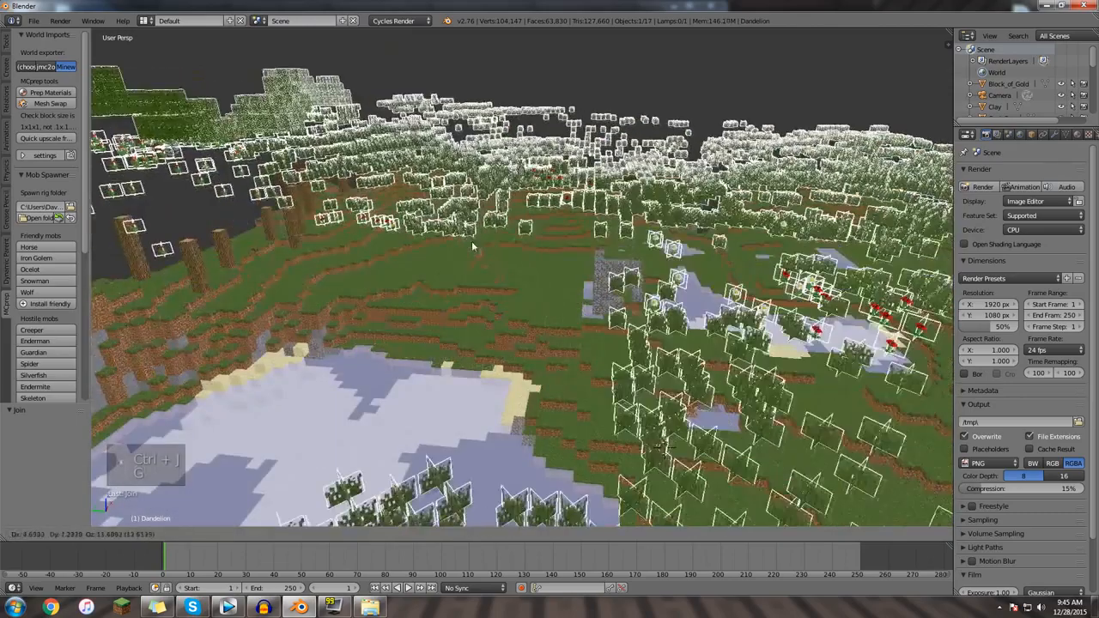
key("g")
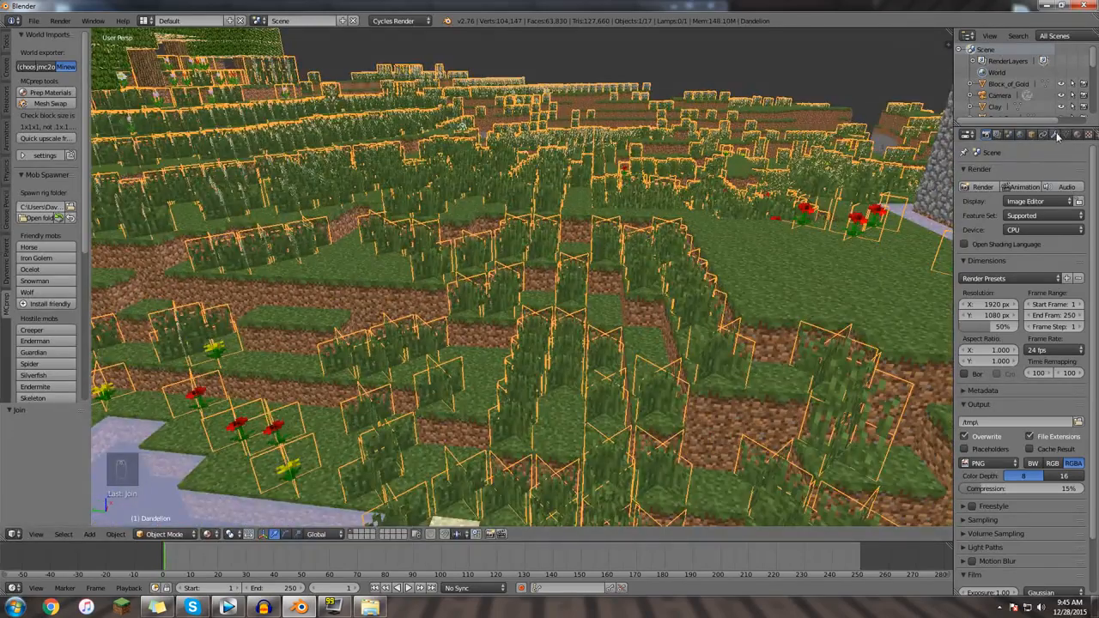
Add a Displace modifier to the joined plants and roughly adjust its strength.
left_click(1054, 135)
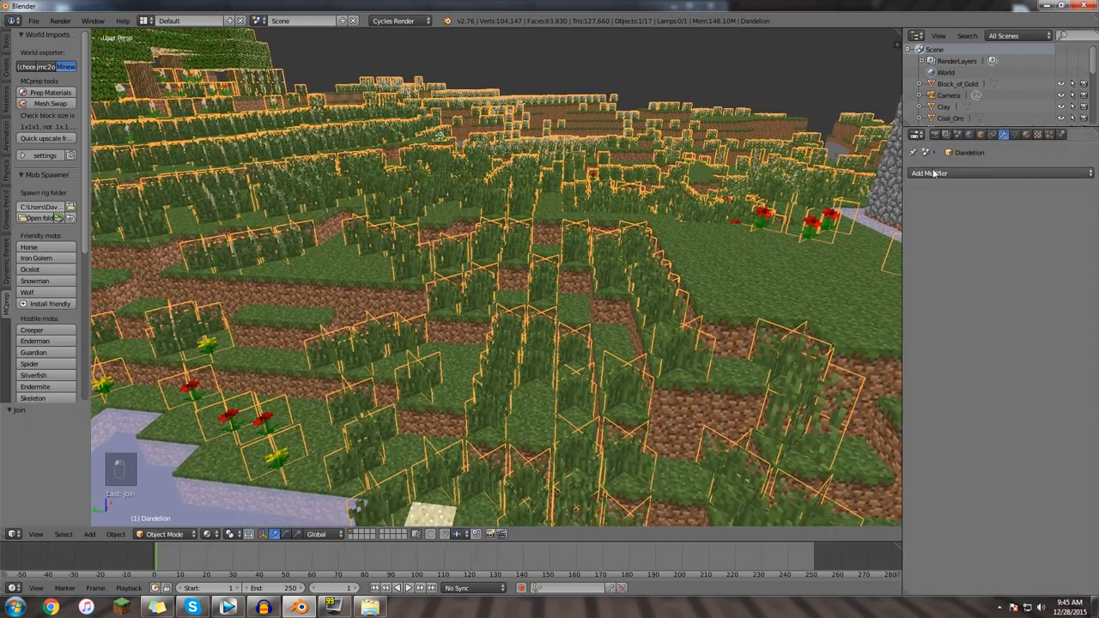
left_click(927, 172)
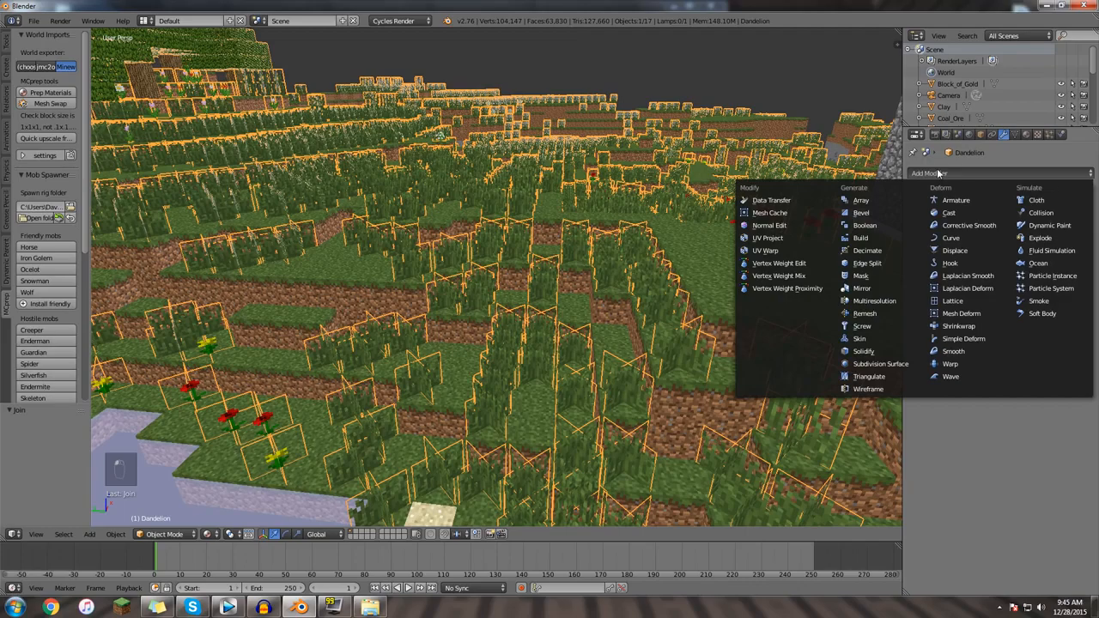
left_click(954, 249)
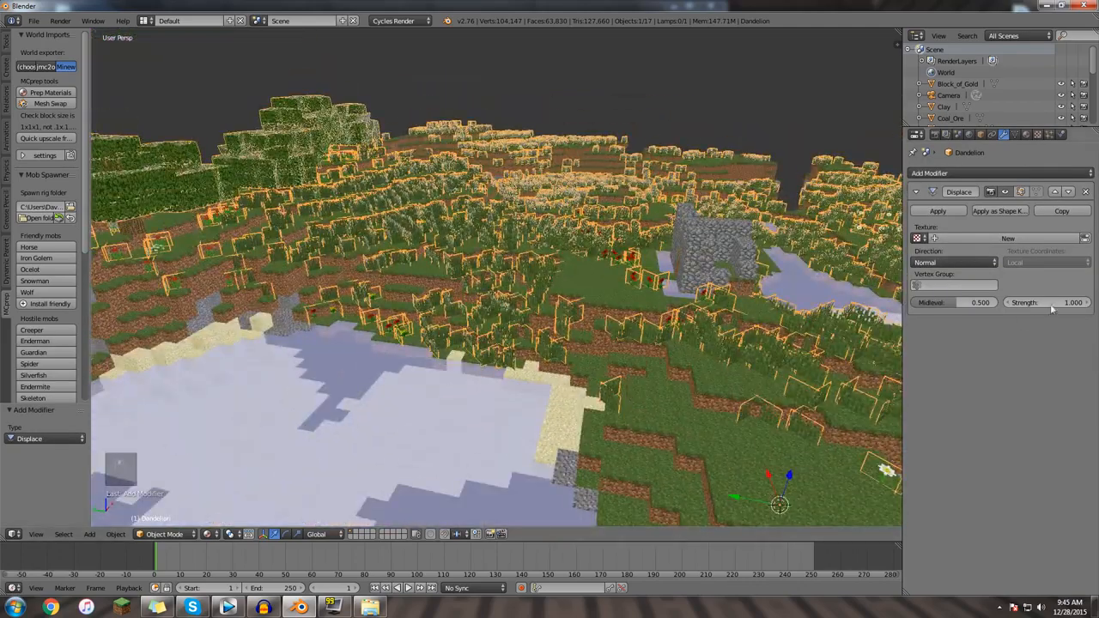
left_click_drag(1073, 302, 1048, 303)
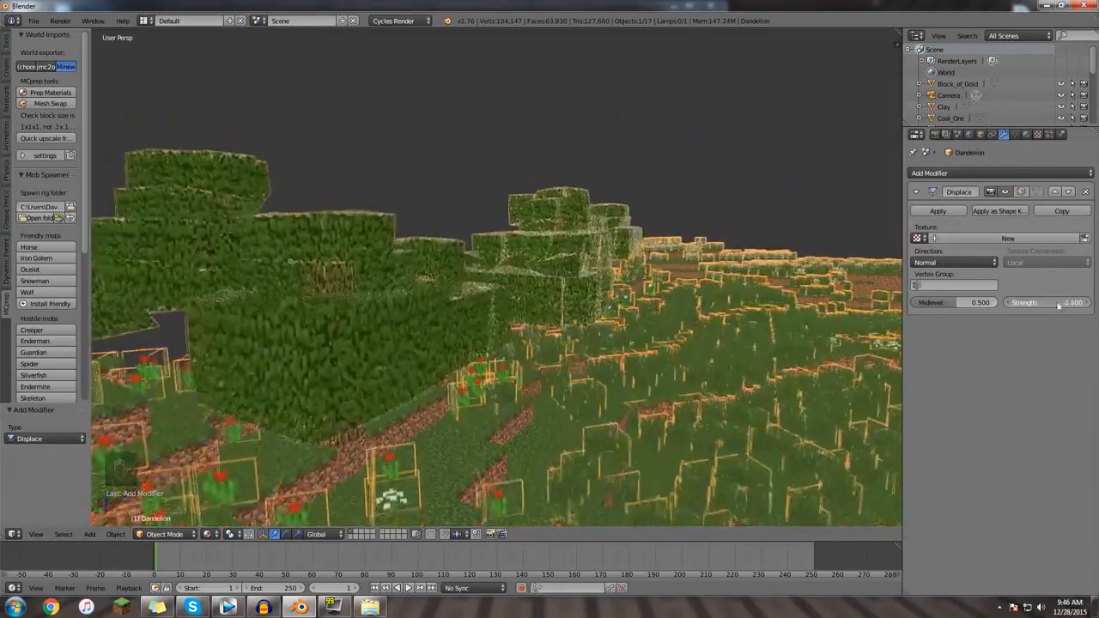
left_click_drag(1073, 303, 1009, 302)
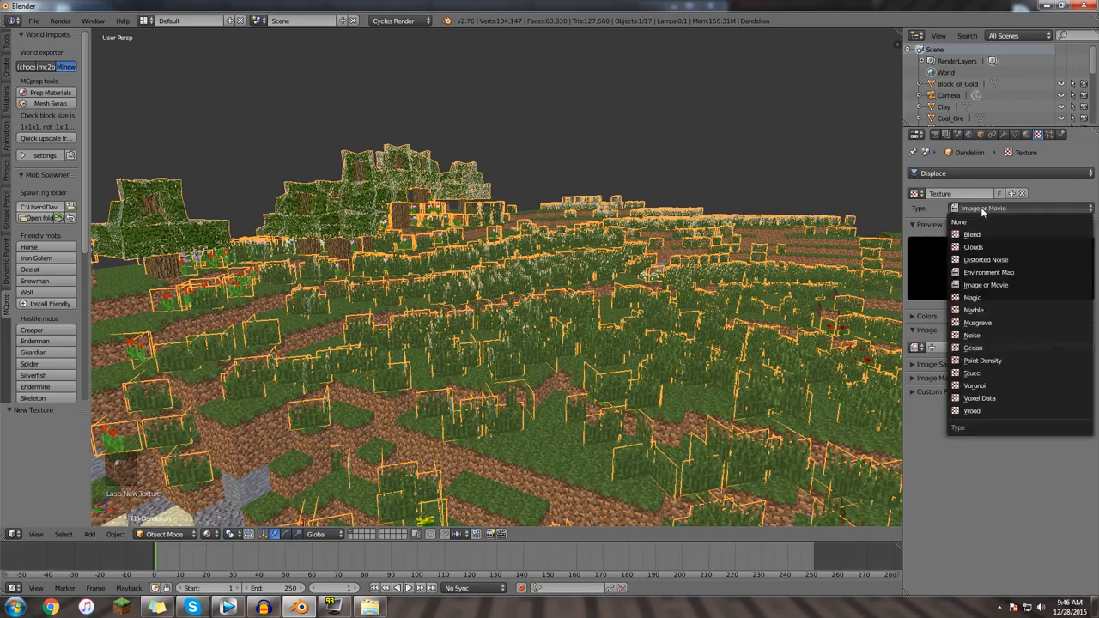
Set the new displacement texture's type to Clouds.
left_click(973, 246)
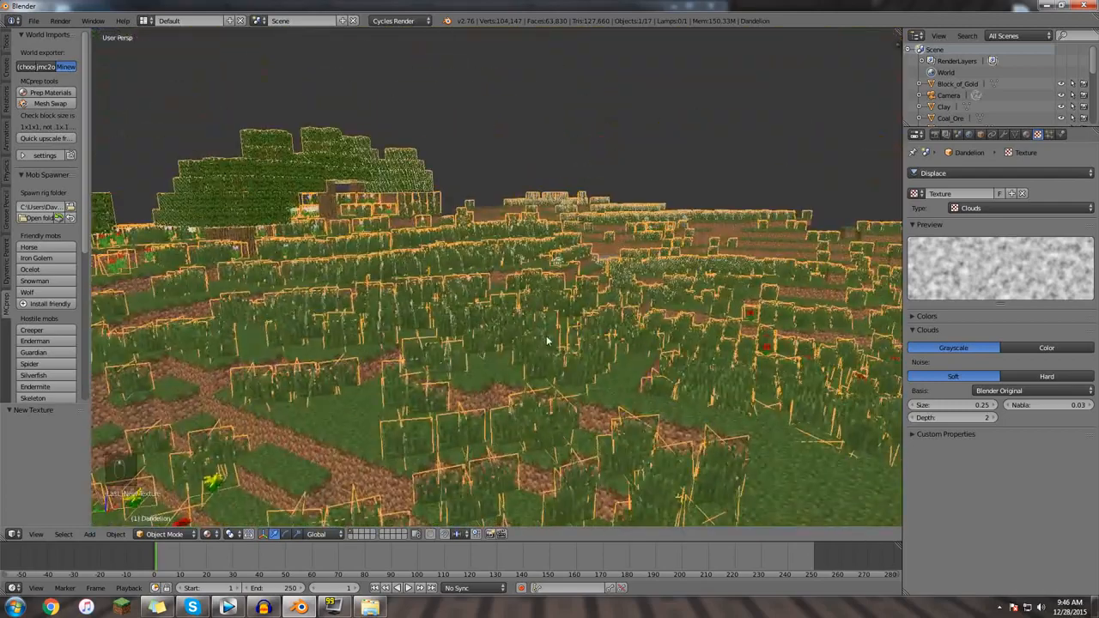
mouse_move(1007, 135)
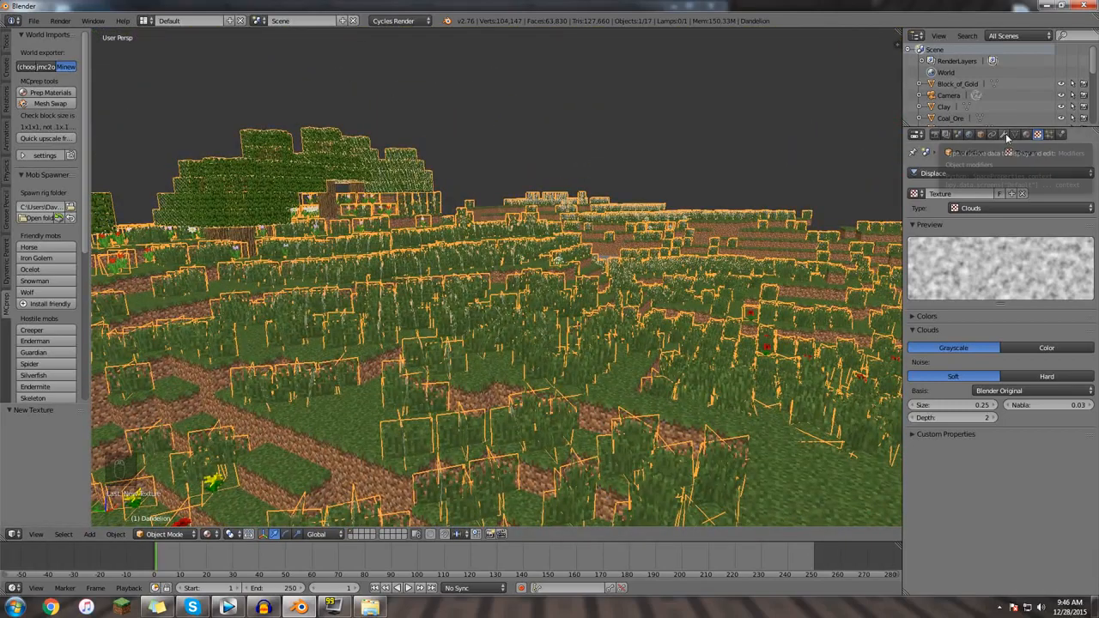
Try displacement strength 4.2 and a negative value, settling on 0.500.
left_click(1003, 135)
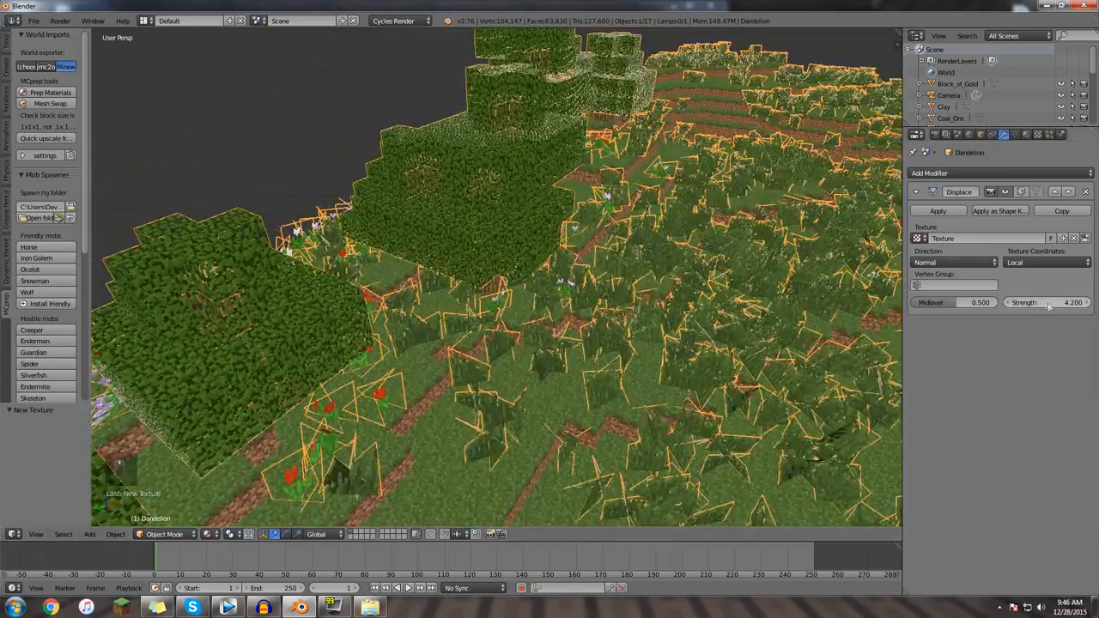
left_click_drag(1047, 302, 1060, 302)
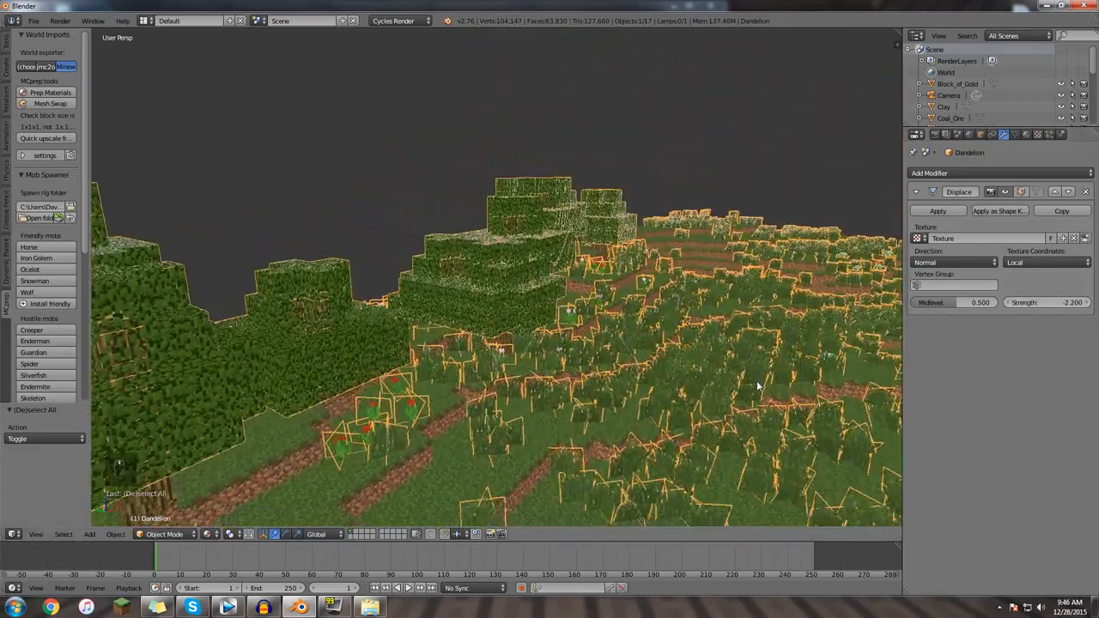
left_click_drag(755, 385, 520, 276)
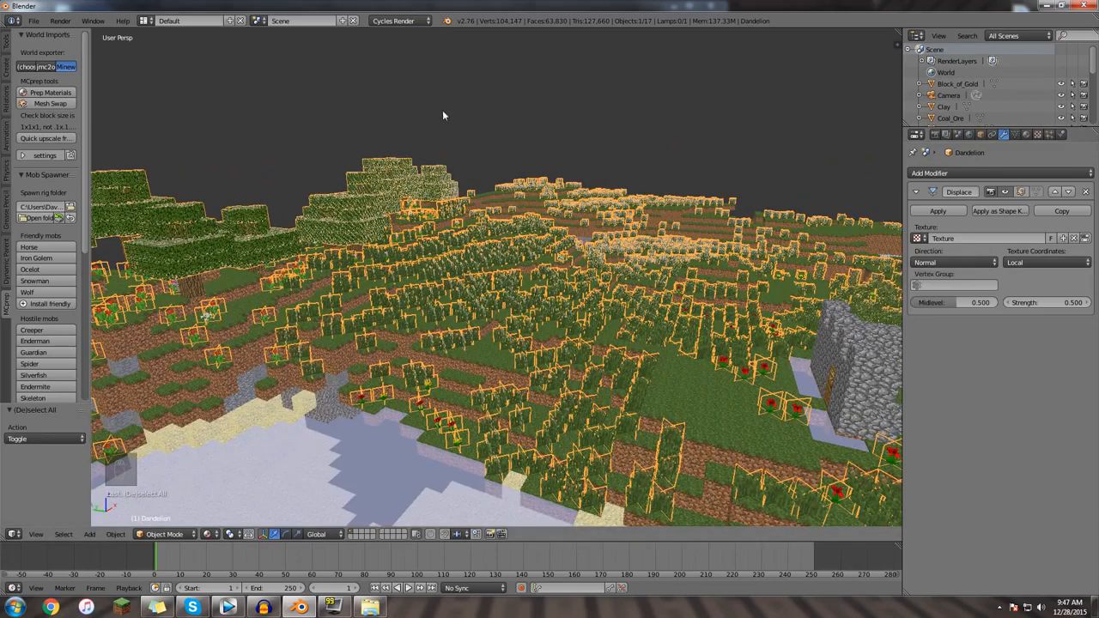
Add a Plain Axes empty to the scene and snap it onto the 3D cursor.
key("a")
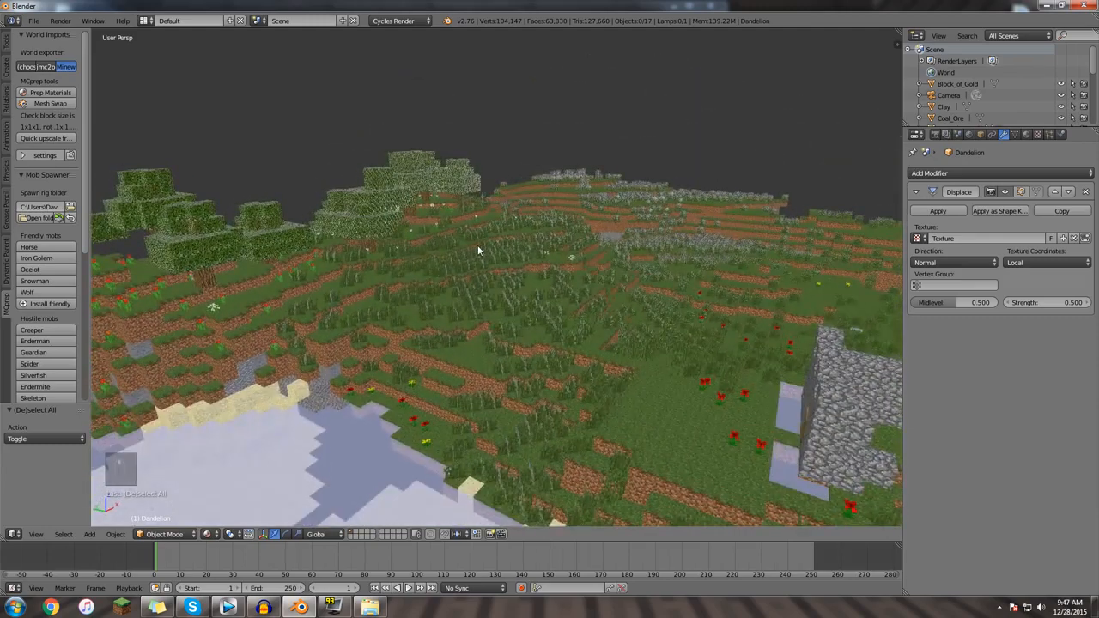
key("shift+a")
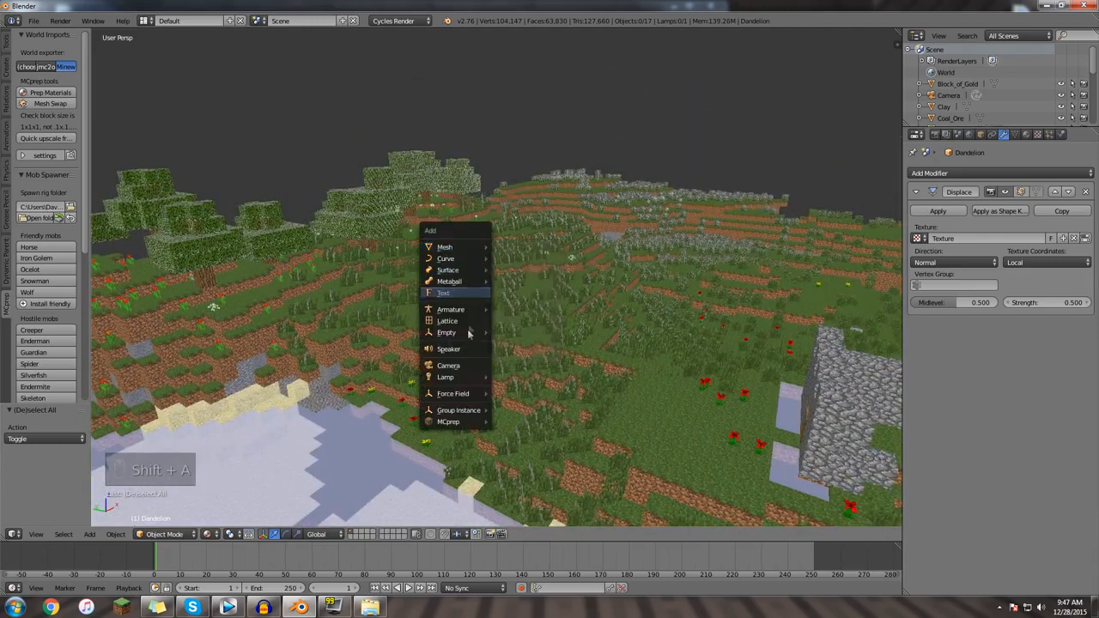
left_click(446, 332)
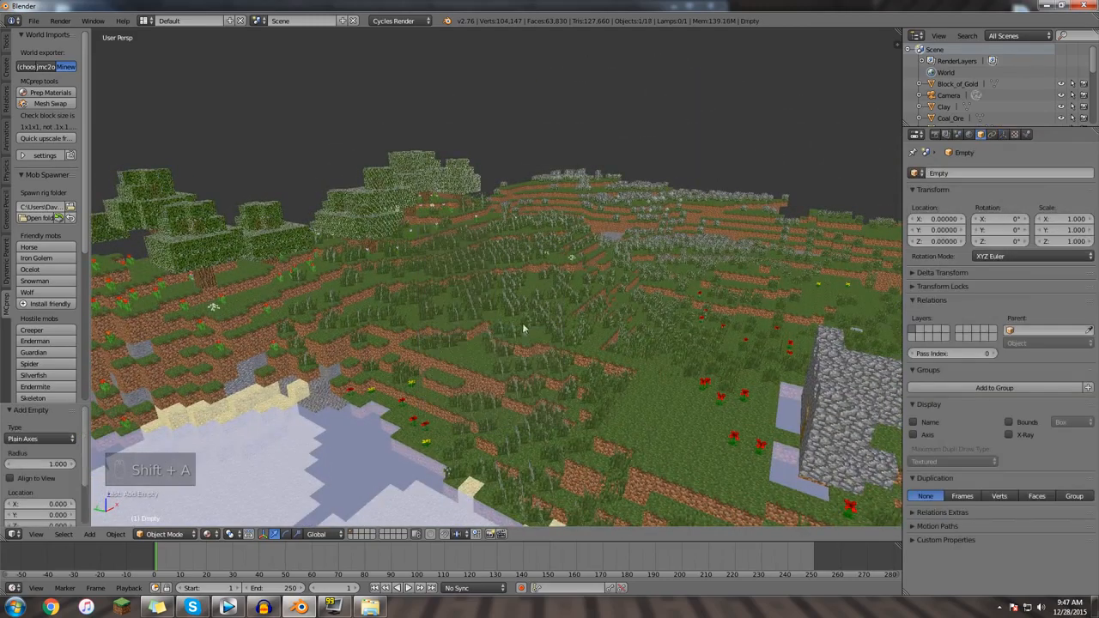
key("shift+s")
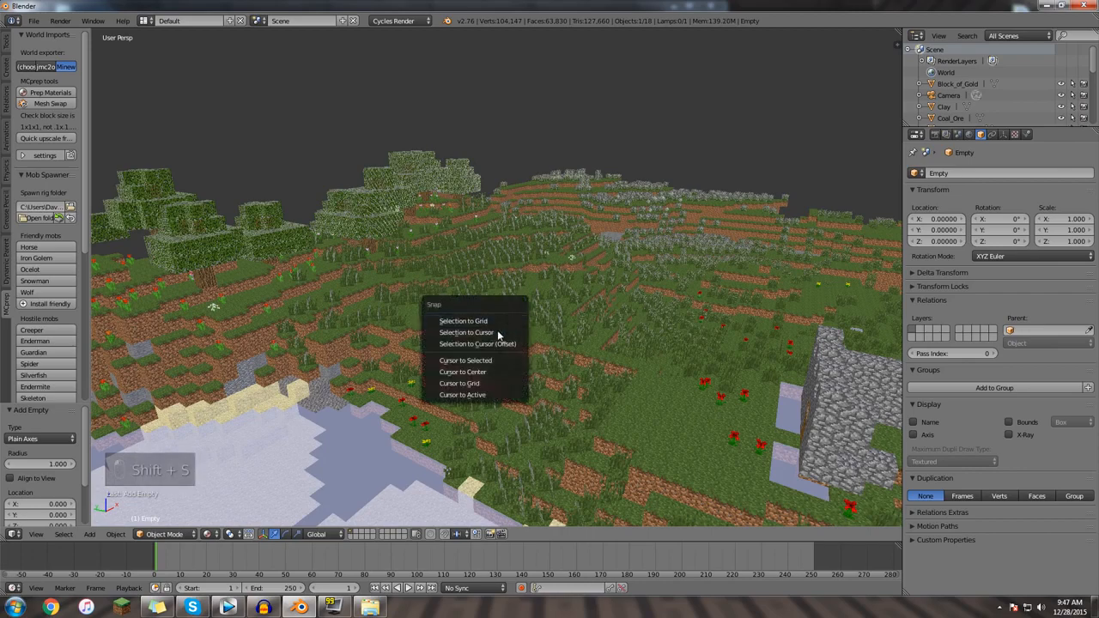
left_click(465, 360)
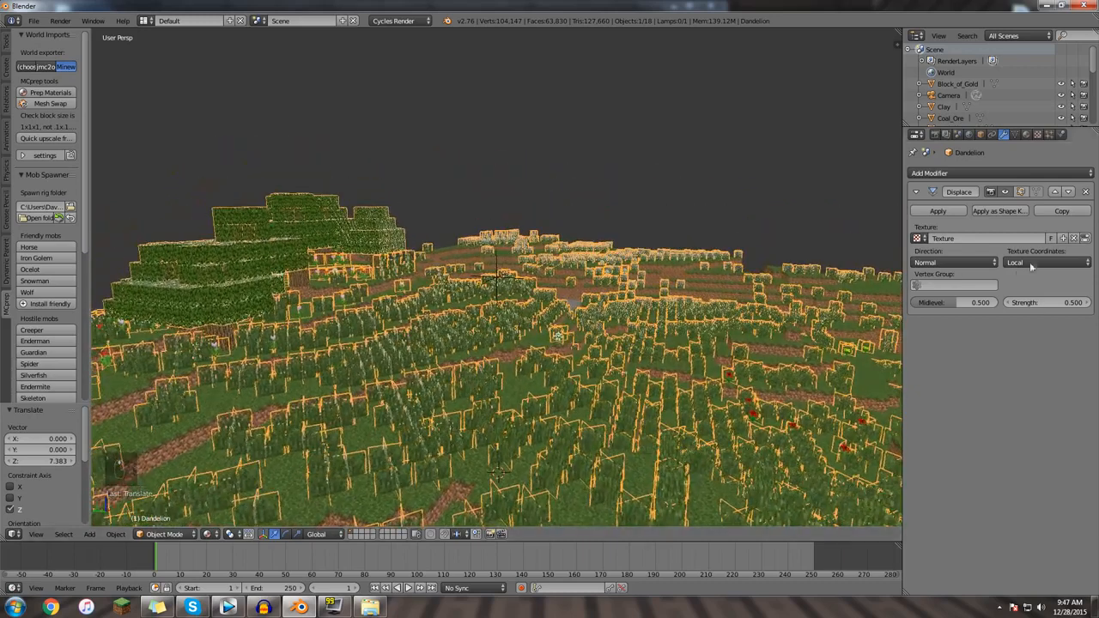
Change the Displace modifier's texture coordinates from Local to Object.
left_click(1046, 262)
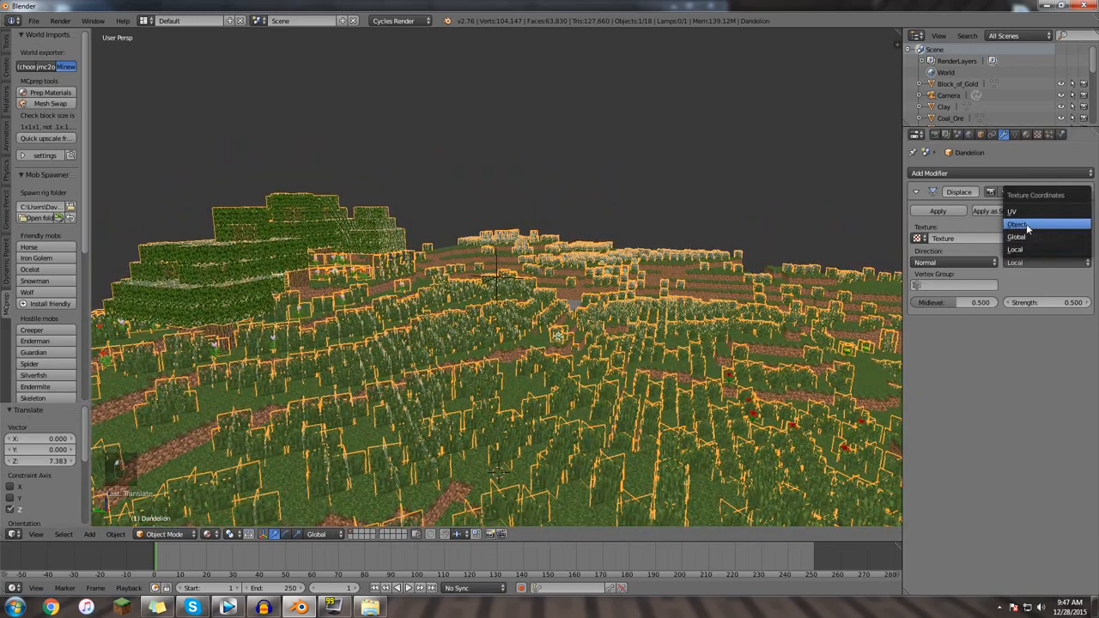
left_click(1018, 224)
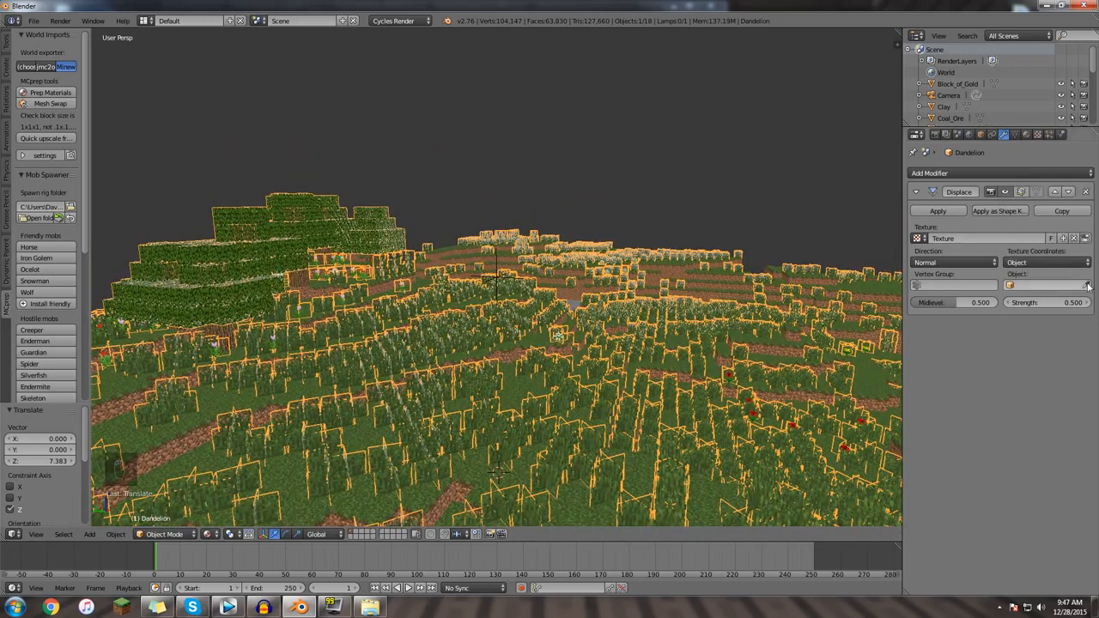
mouse_move(511, 256)
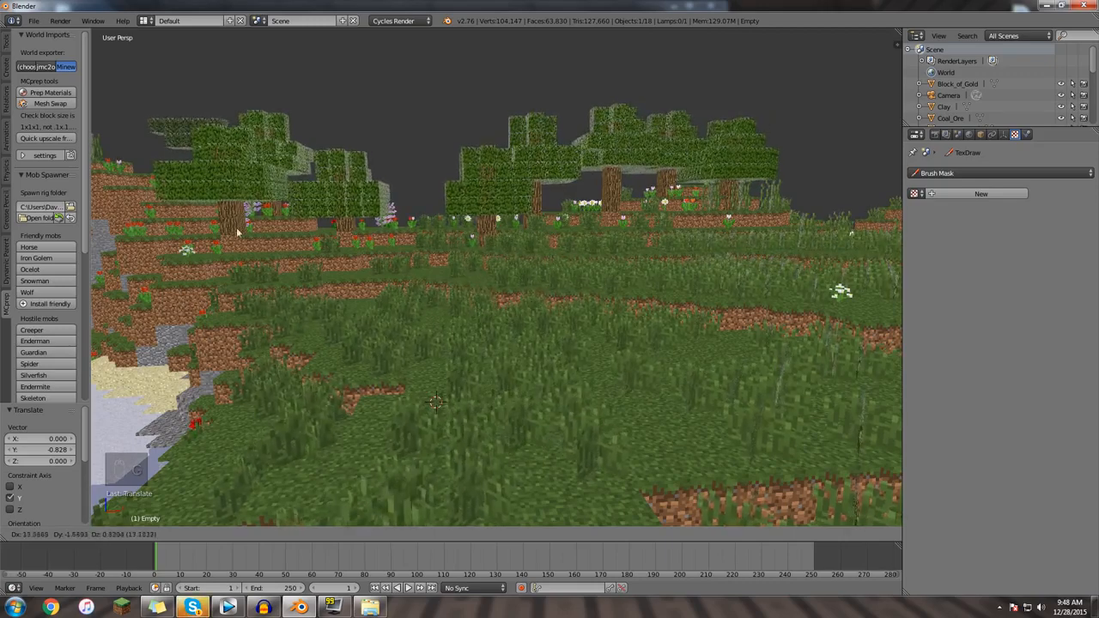
Move the Empty over the grass with G to test that the vegetation bends.
left_click(447, 264)
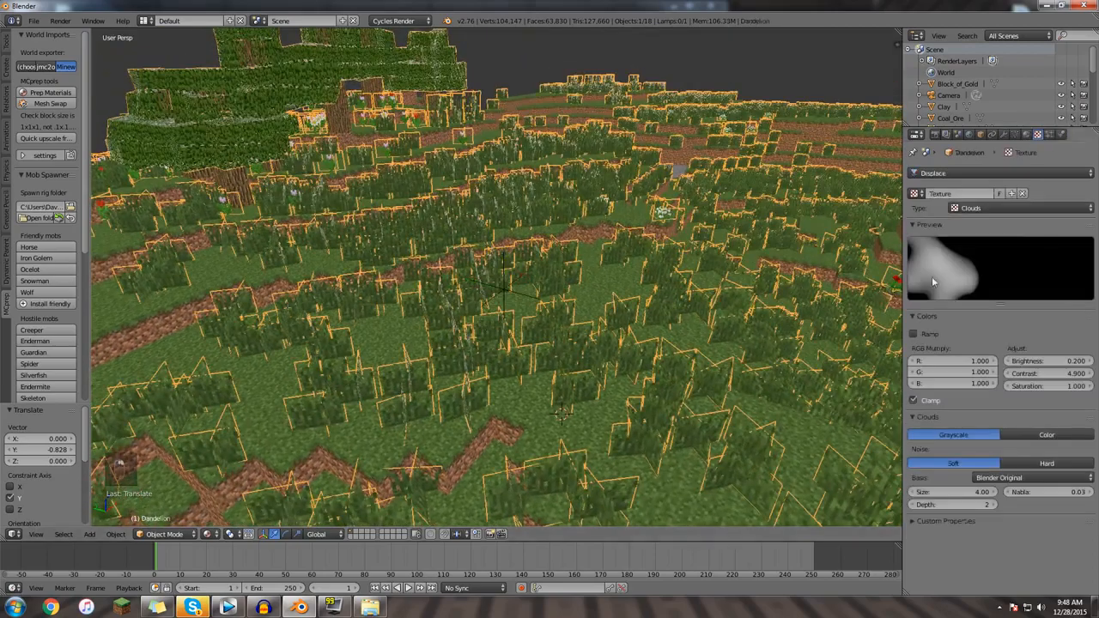
left_click(502, 286)
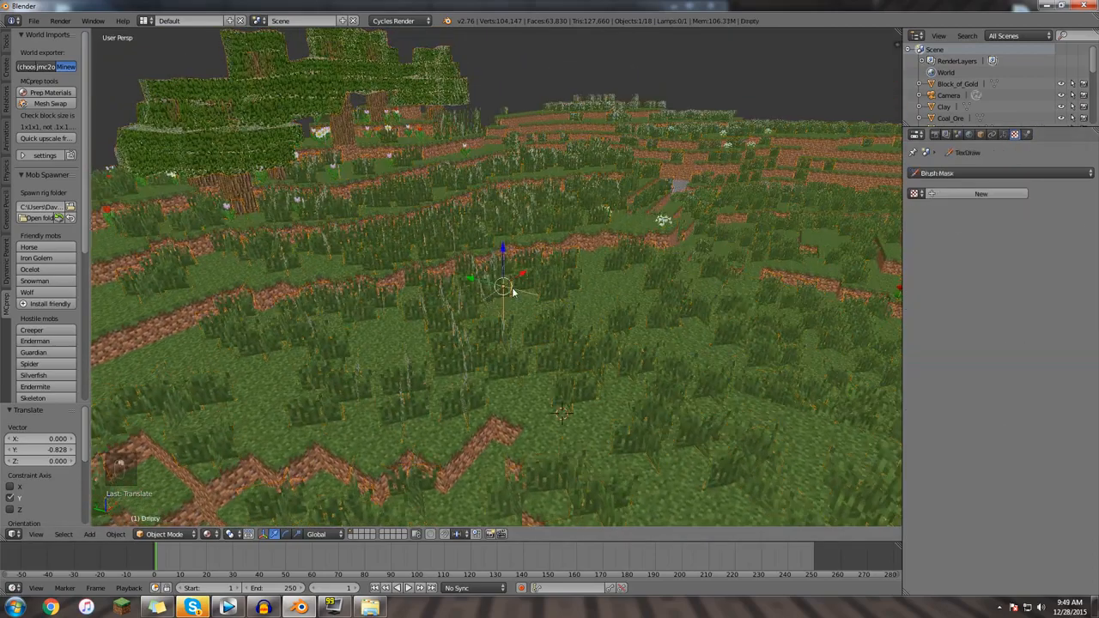
key("g")
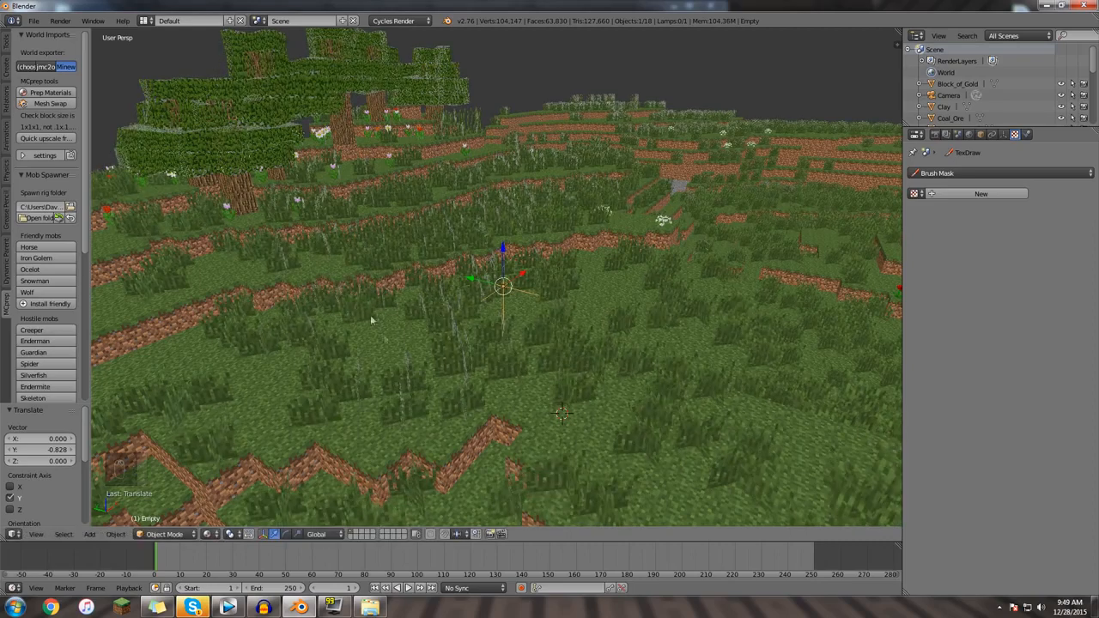
key("g")
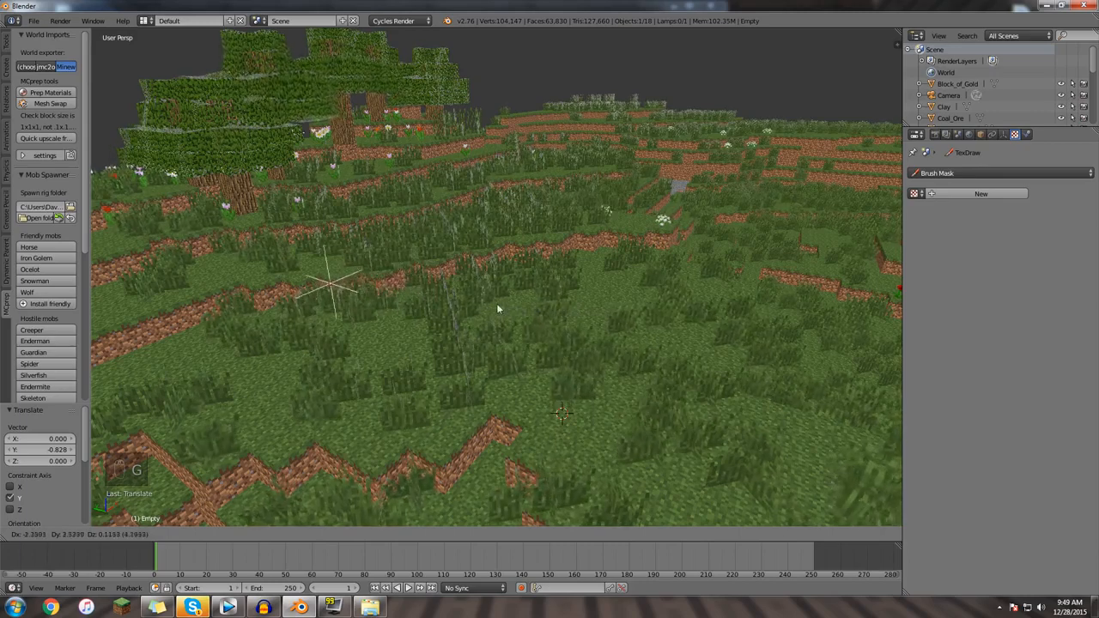
mouse_move(343, 308)
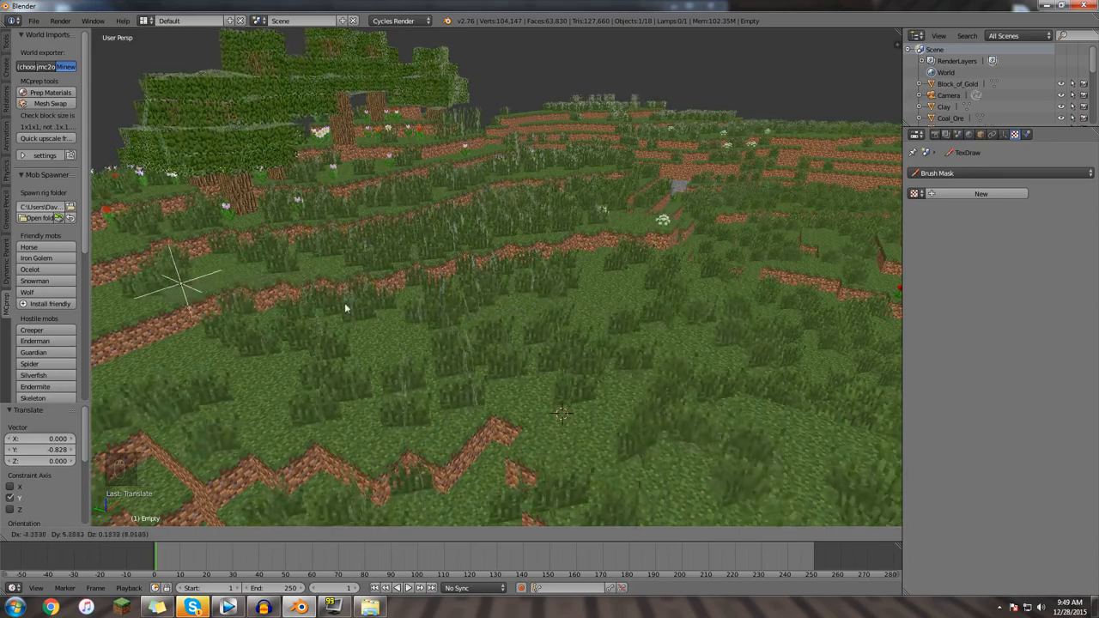
left_click(503, 288)
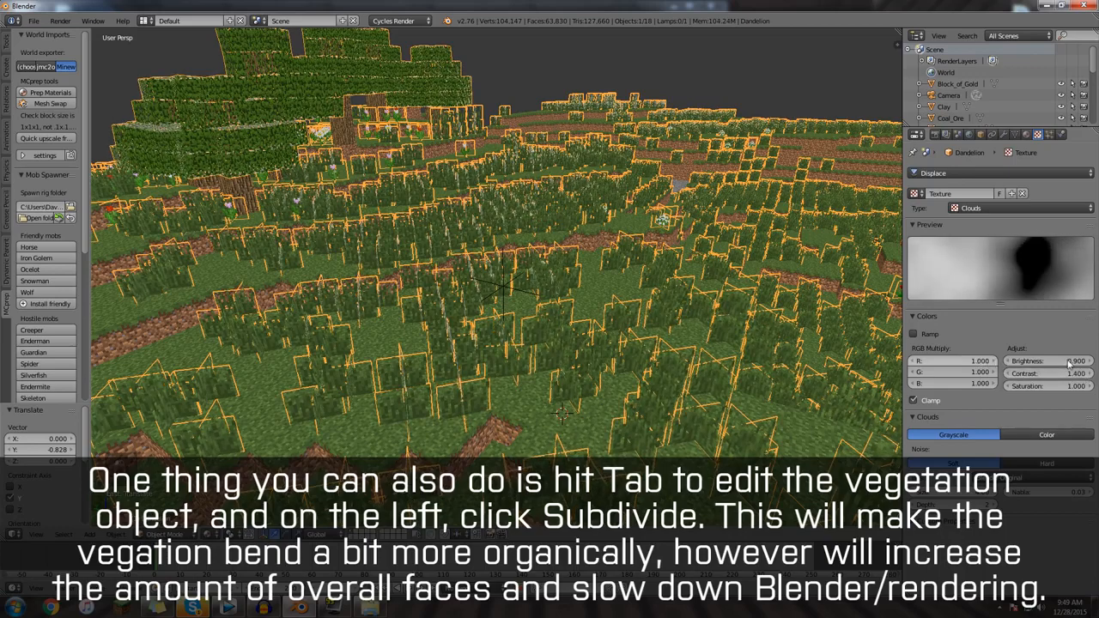
Set the Clouds texture to brightness 1.400 and contrast 2.300, then select the Empty.
left_click(1056, 361)
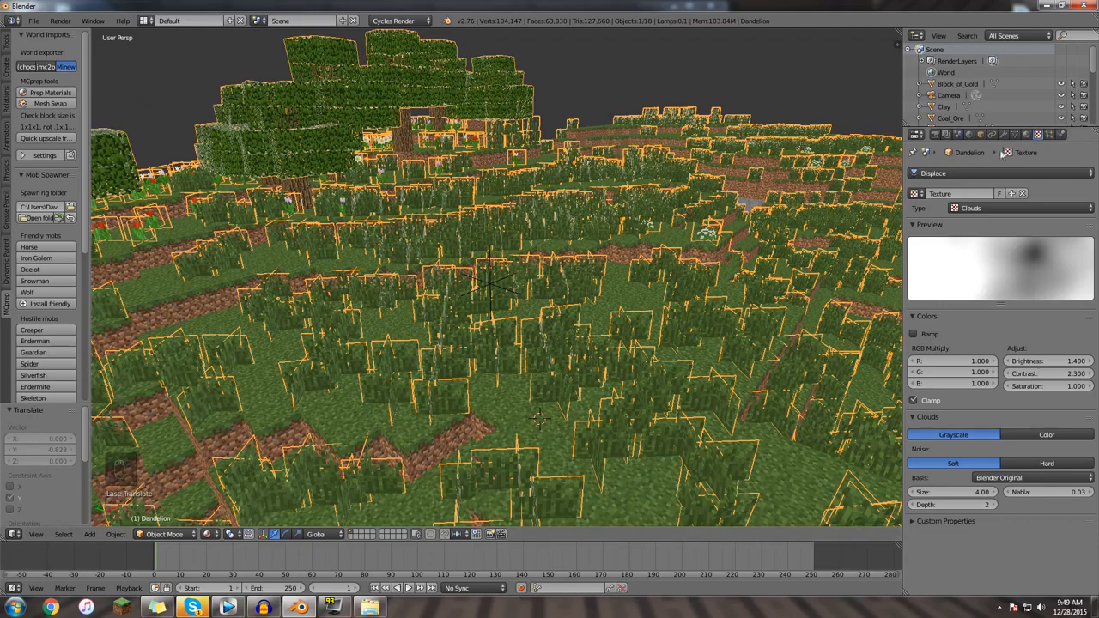
left_click(1003, 134)
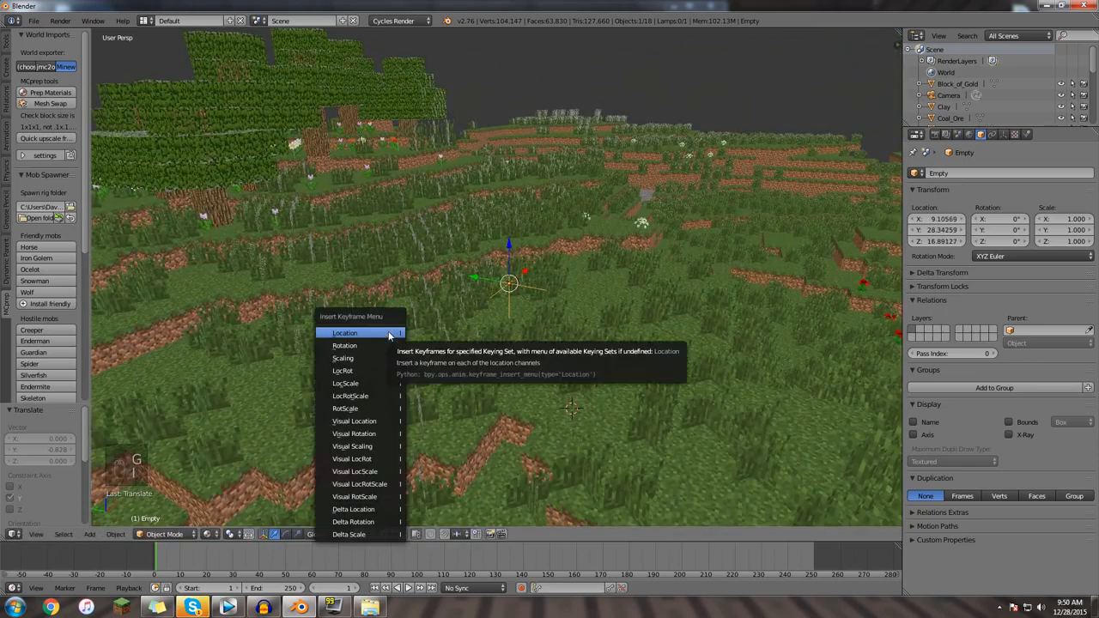
Keyframe the Empty's location at frame 1 and at a moved position on frame 100.
left_click(345, 332)
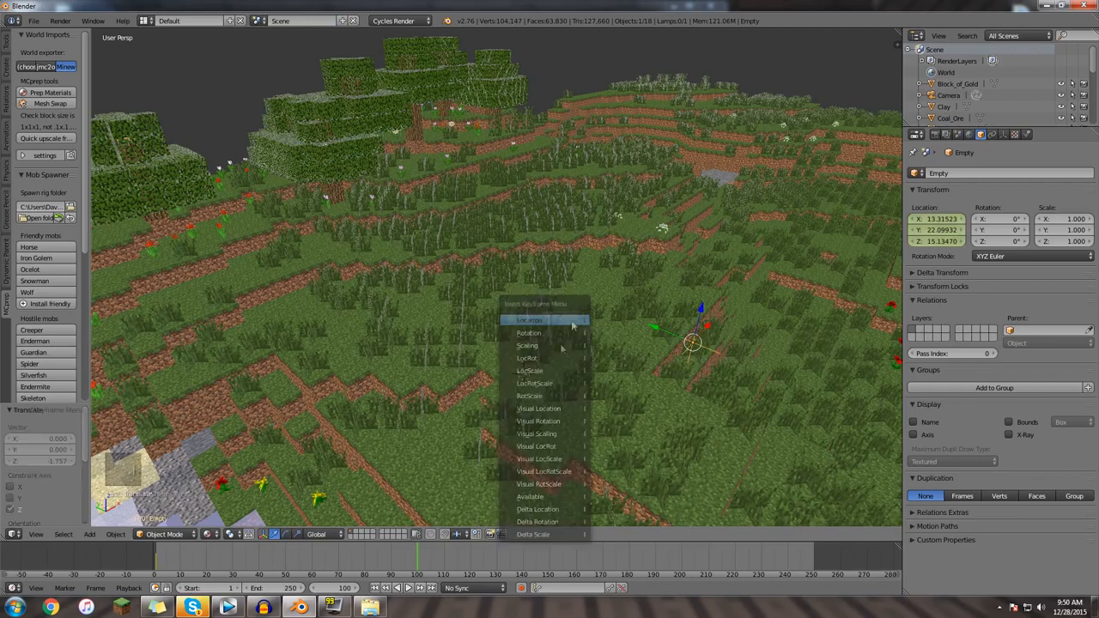
left_click(528, 320)
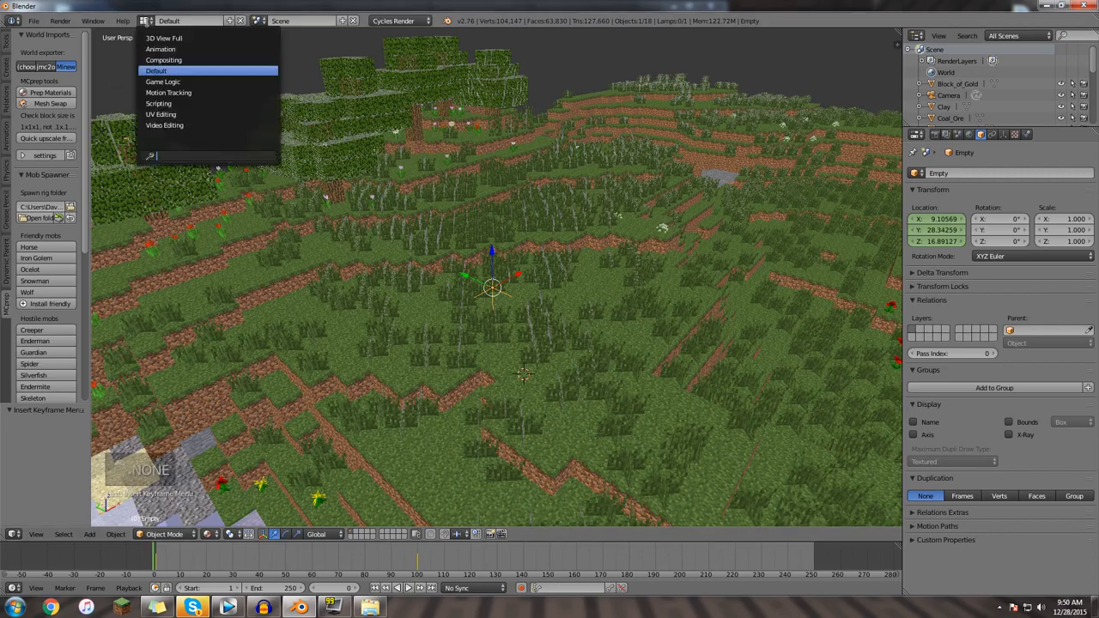
In the Animation layout's Graph Editor, give the Empty's location curves Linear Extrapolation.
left_click(160, 49)
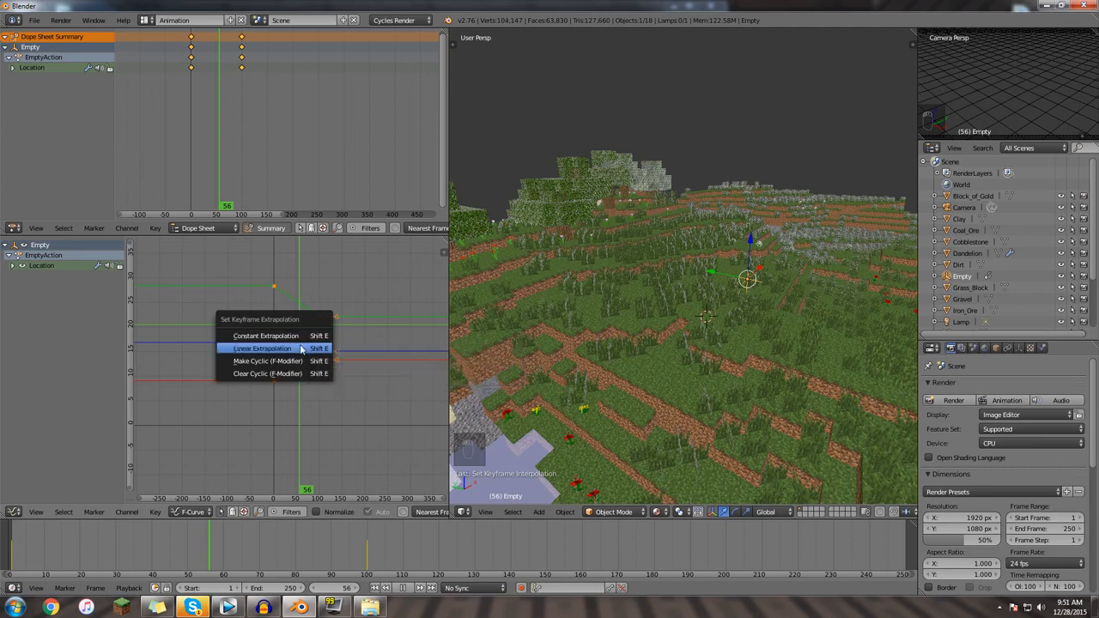
left_click(262, 348)
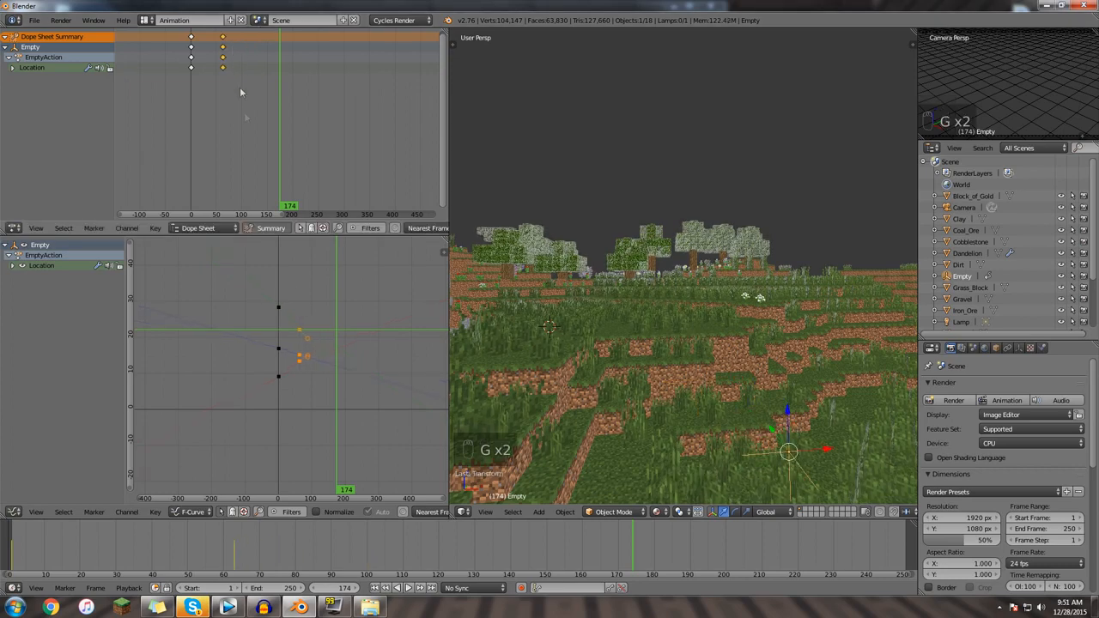
Move the Empty's second location keyframe to around frame 60 for faster wind.
left_click(394, 587)
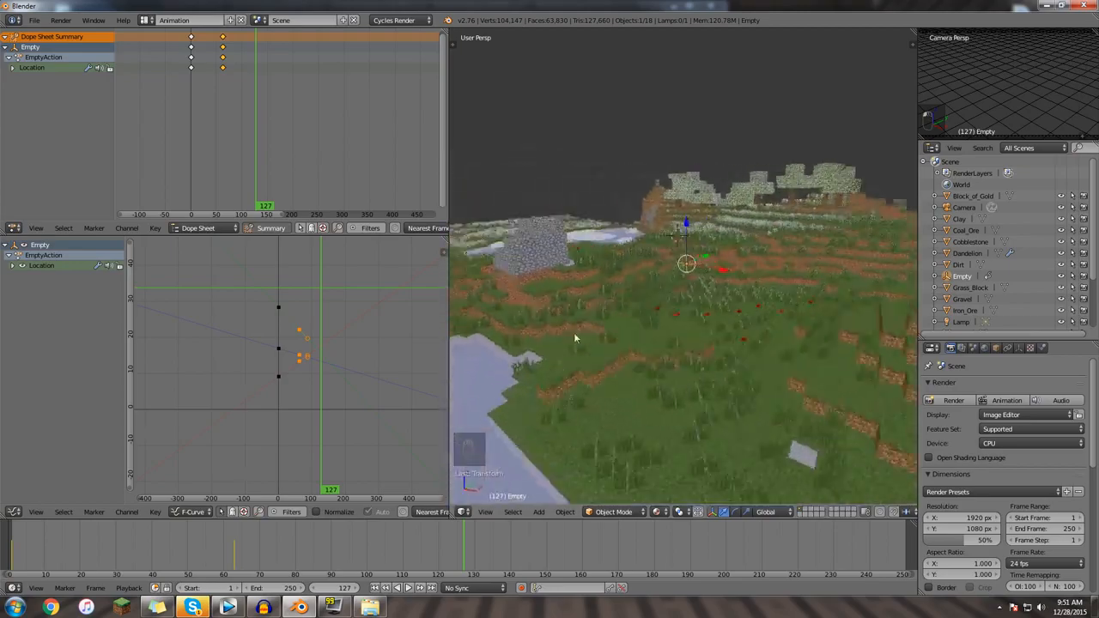
left_click_drag(576, 339, 612, 284)
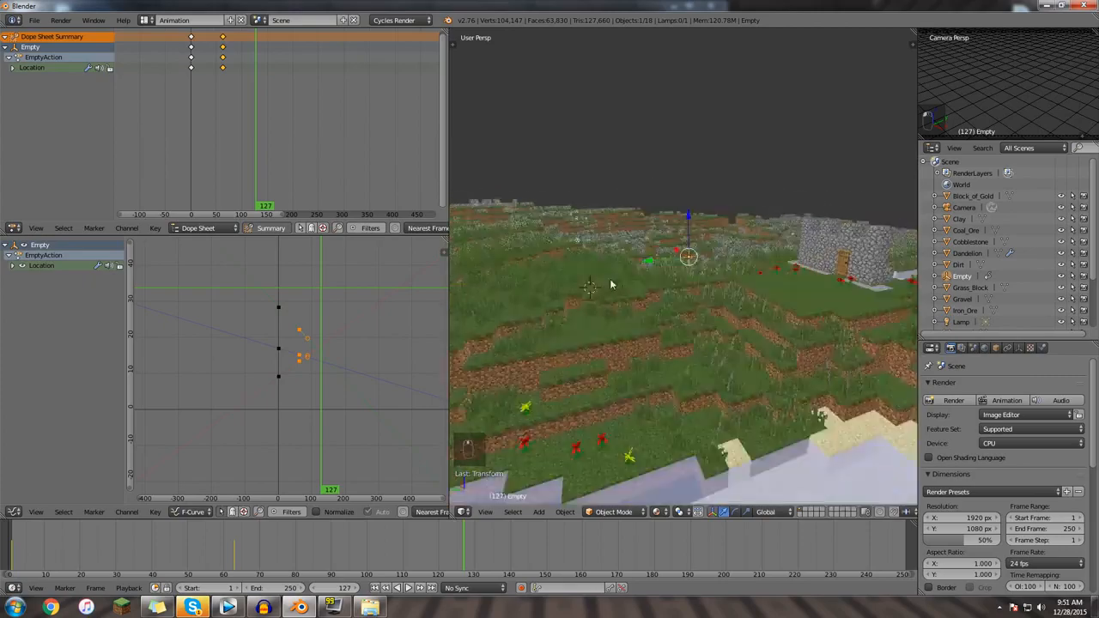
left_click_drag(612, 284, 657, 358)
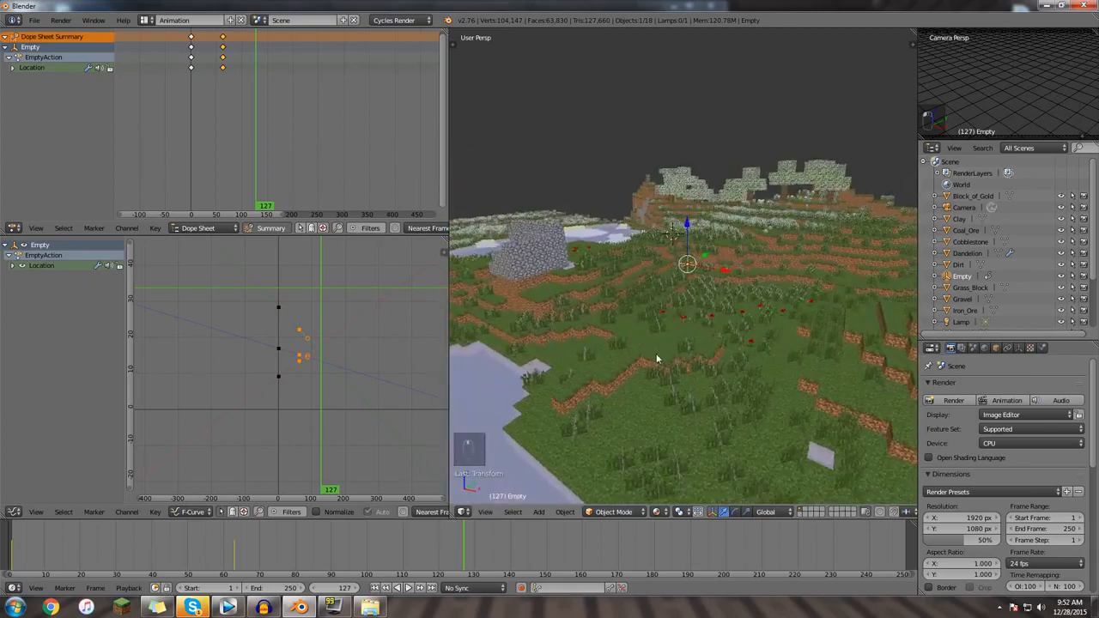
left_click_drag(657, 359, 661, 320)
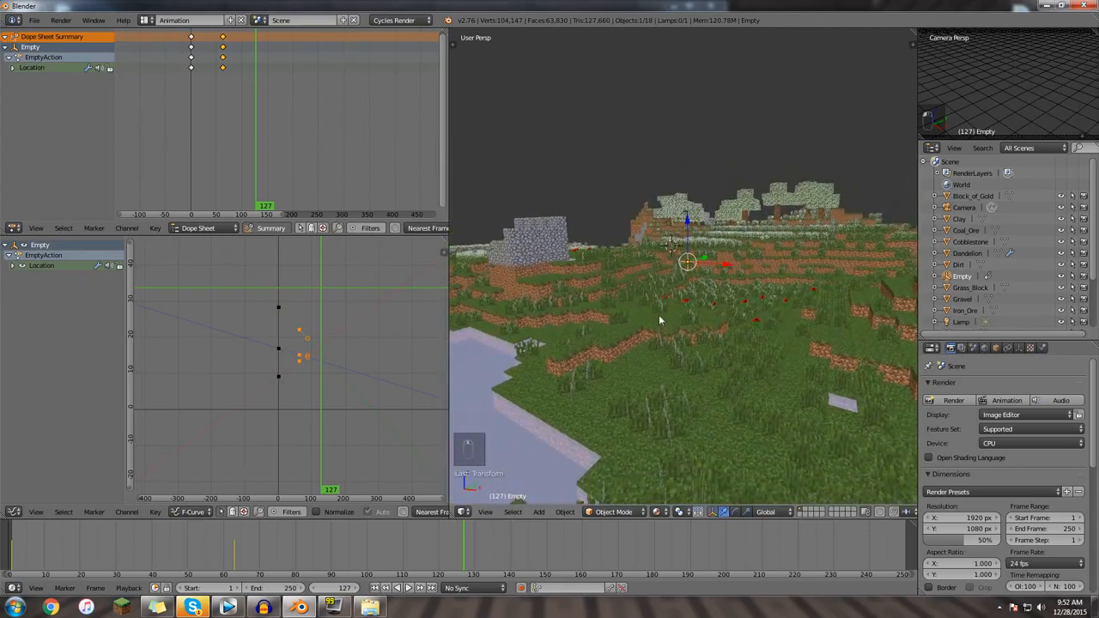
left_click_drag(661, 320, 678, 339)
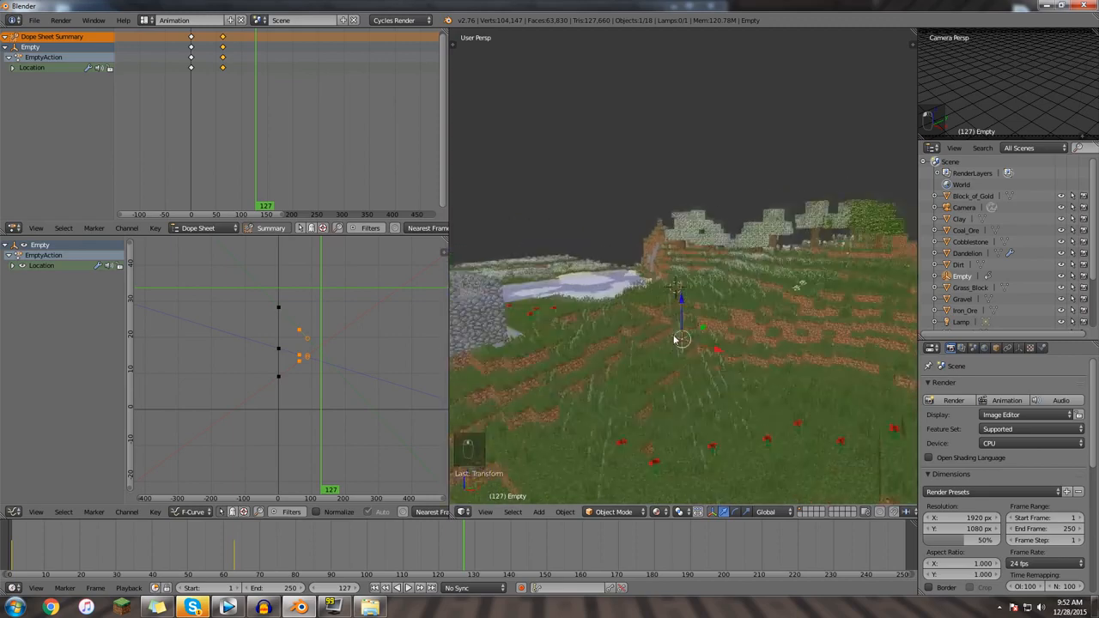